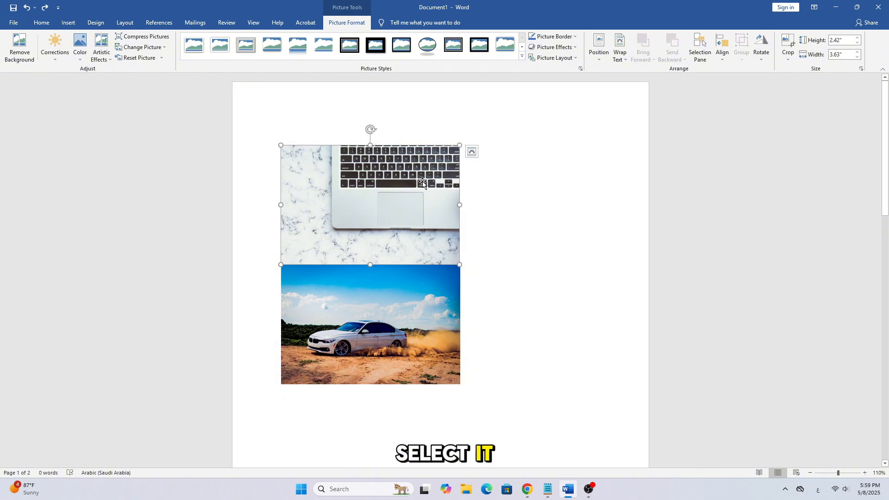
- Delete the laptop-on-marble picture, then select the first car picture
key("backspace")
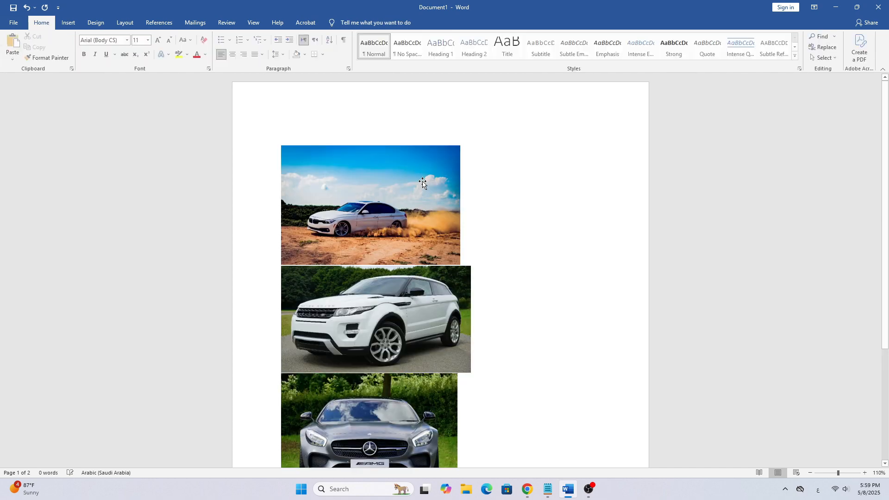
key("backspace")
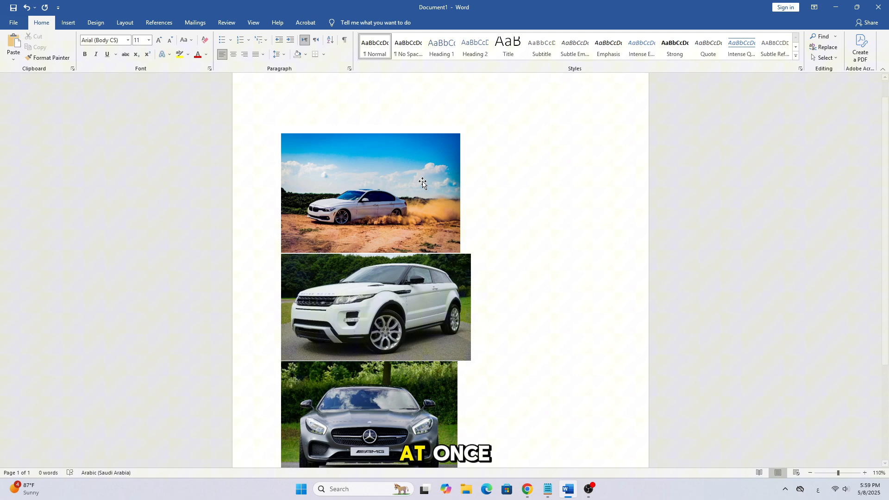
left_click(371, 182)
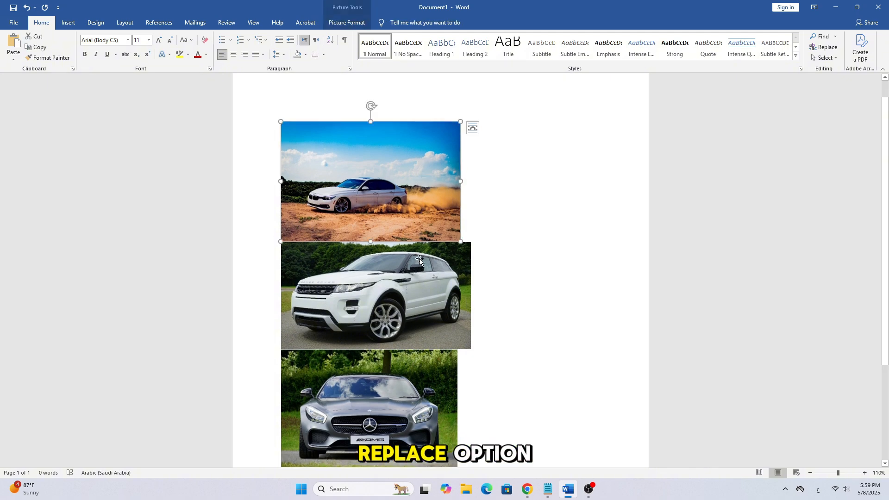
- Bring up Find and Replace from the Home ribbon's Editing group
scroll("down", 3)
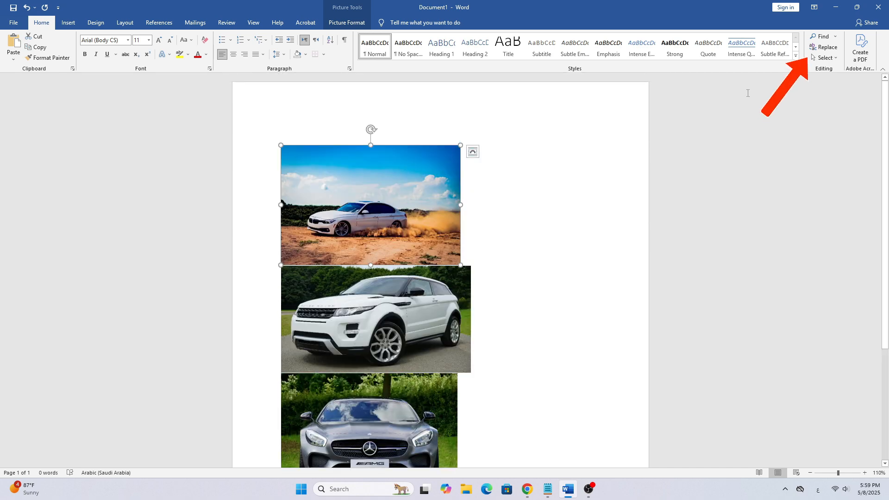
left_click(827, 47)
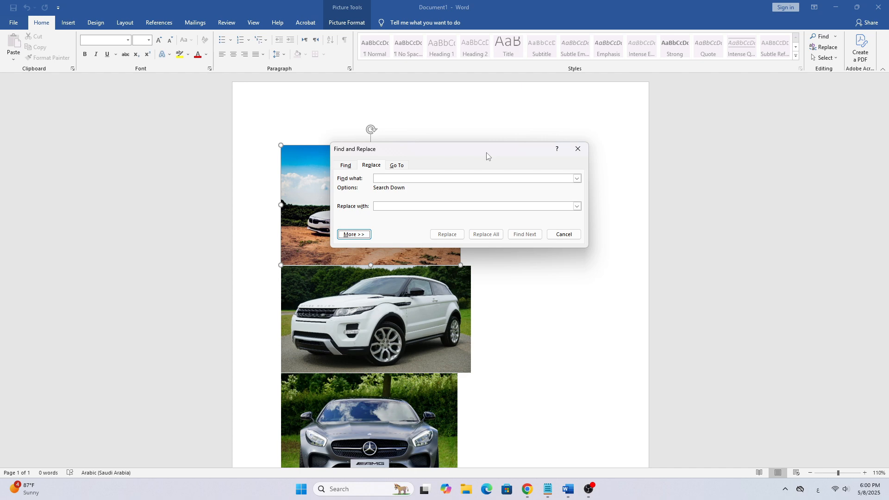
- Expand the search options and list the Special characters to choose Graphic (^g)
left_click(353, 235)
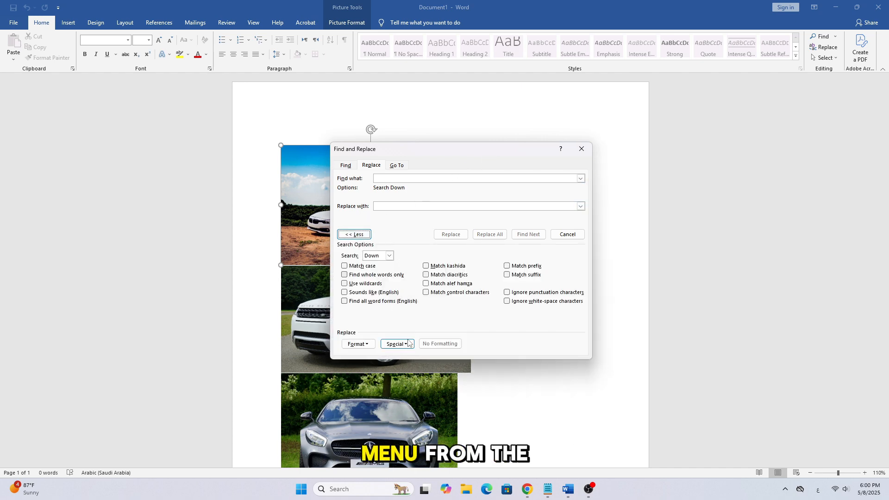
left_click(397, 344)
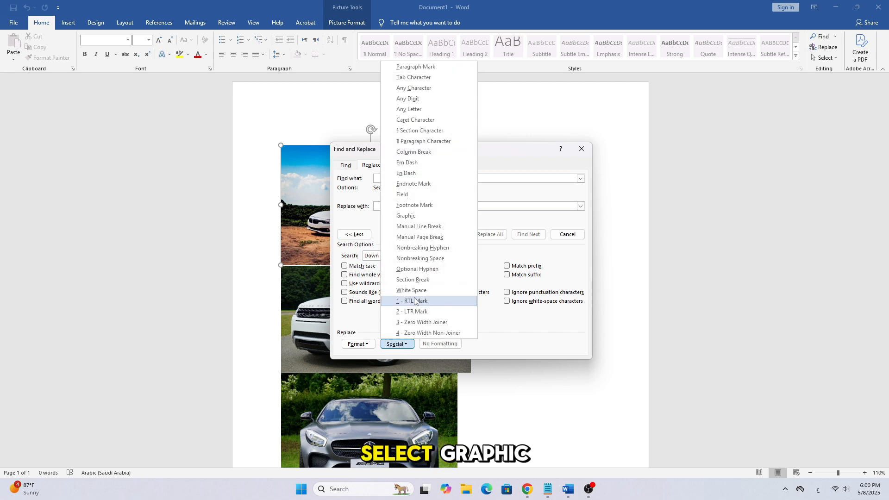
mouse_move(436, 205)
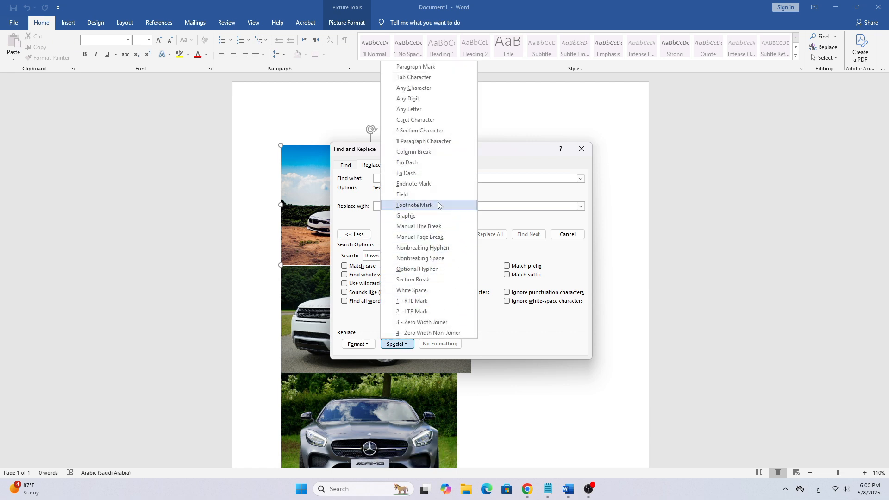
mouse_move(422, 216)
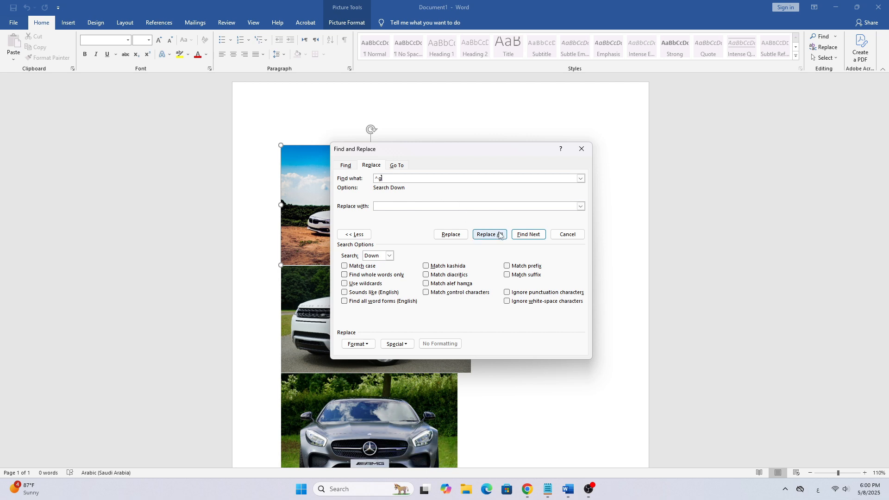
- Replace all graphics with nothing (3 replacements), confirm, and close the dialog
left_click(488, 235)
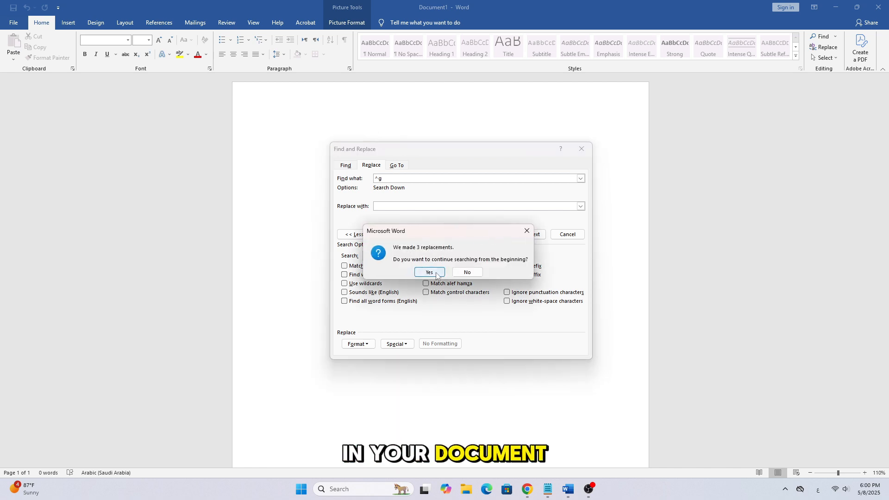
left_click(428, 272)
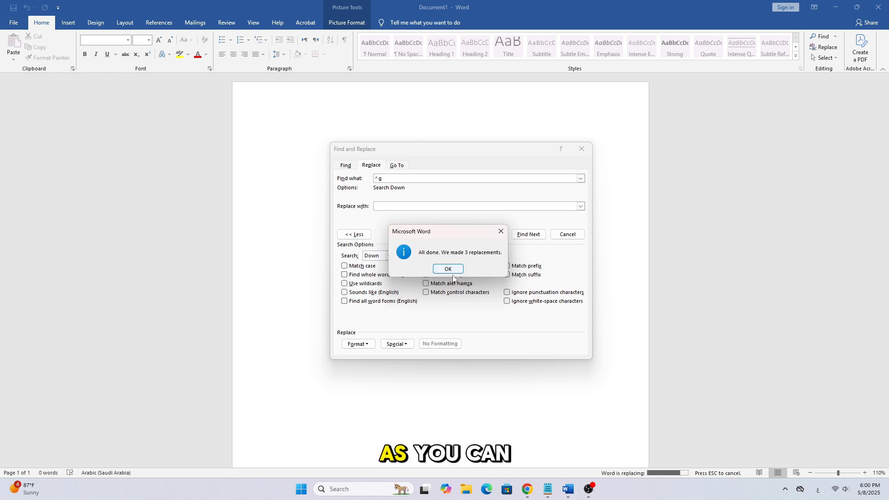
left_click(448, 269)
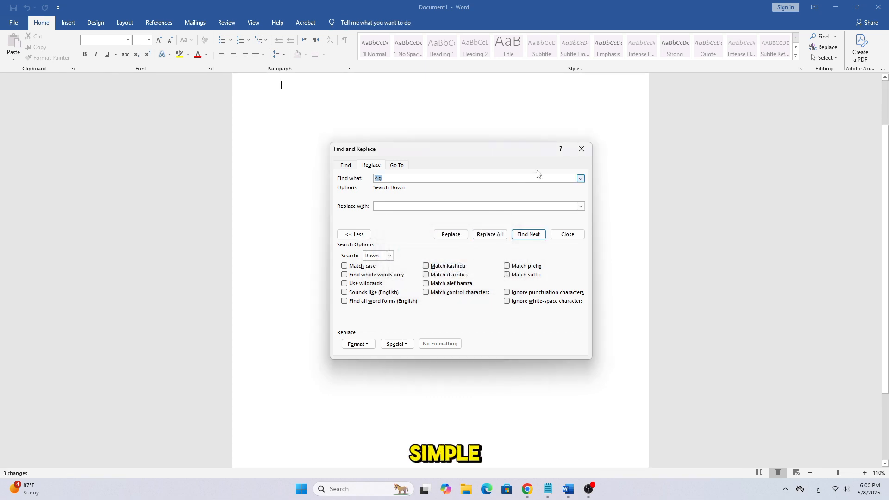
left_click(566, 234)
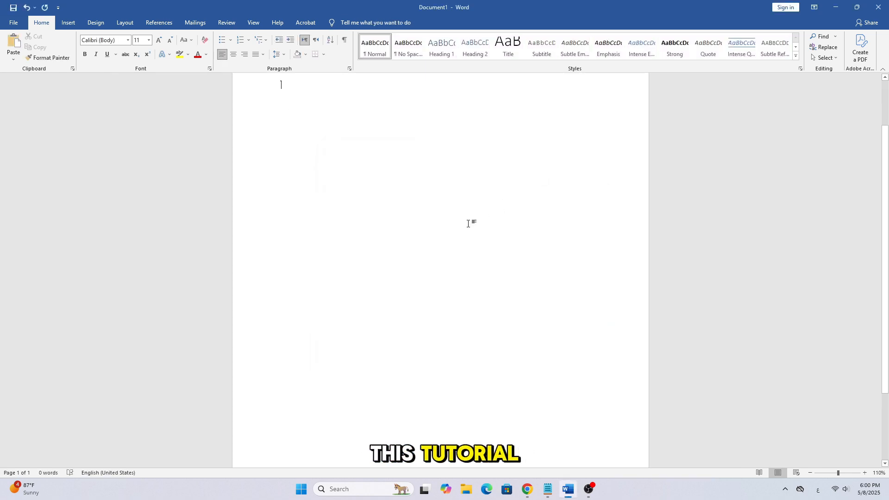